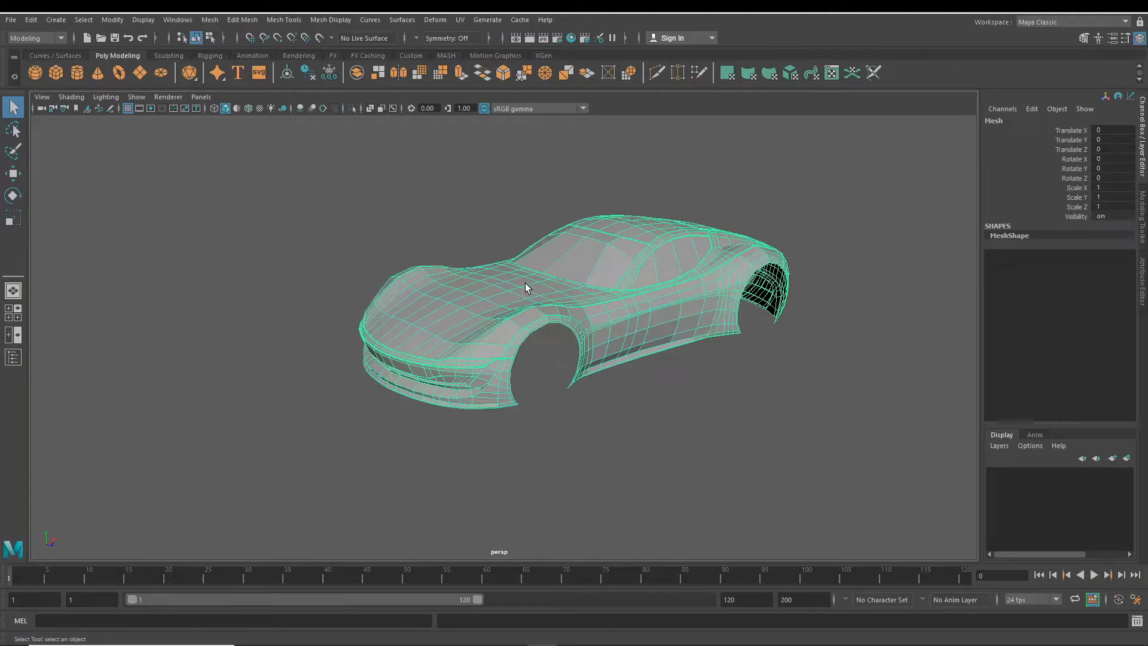
Export the selected Maya car cage as OBJ, overwriting 08_Aurora_FromMaya.obj.
left_click_drag(524, 287, 633, 456)
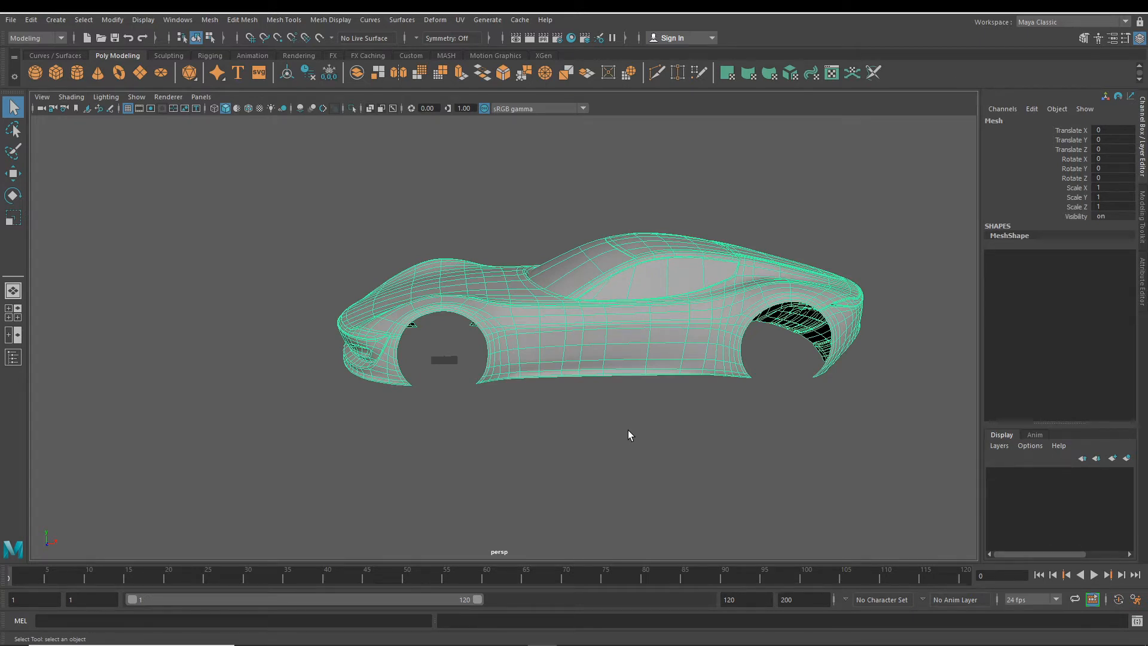
left_click(10, 20)
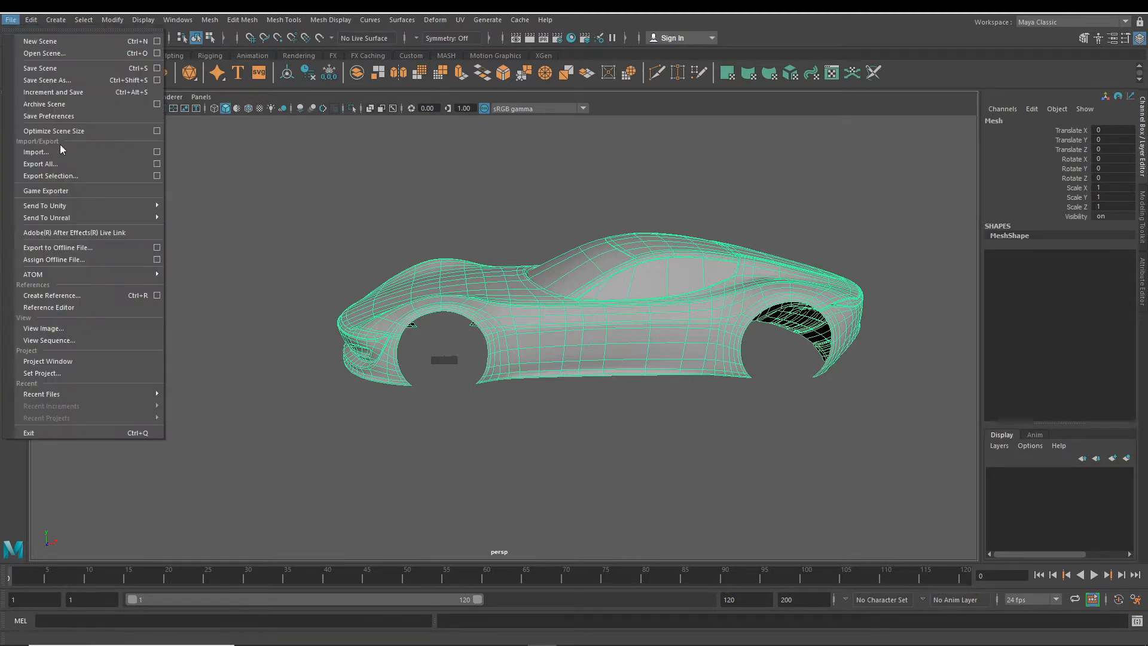
mouse_move(147, 186)
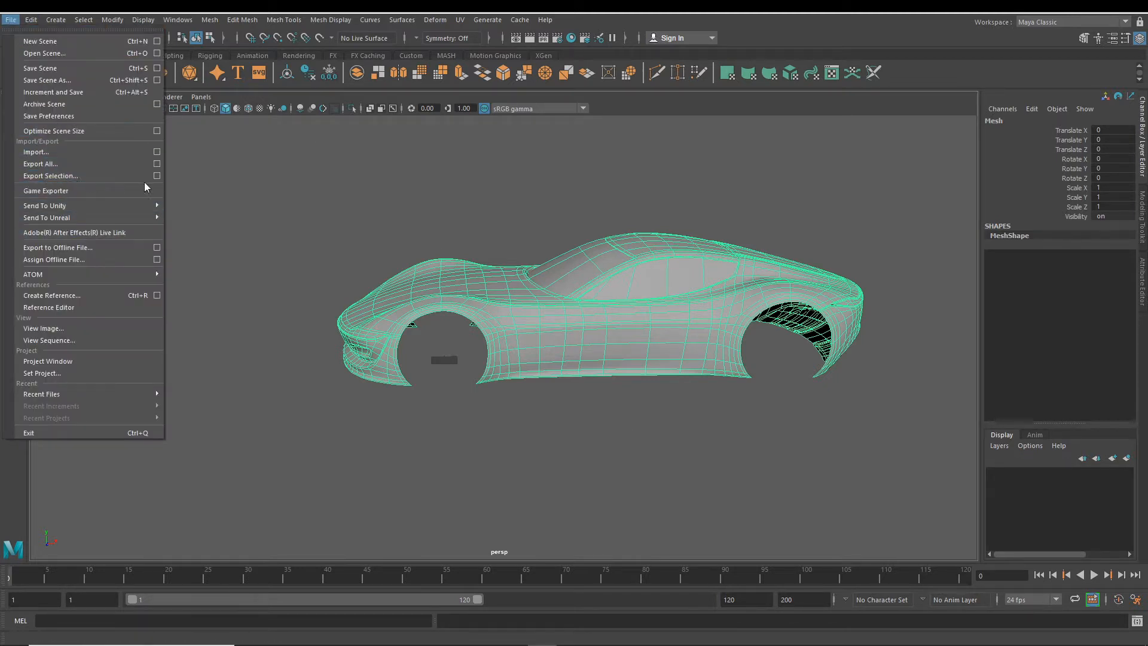
left_click(50, 176)
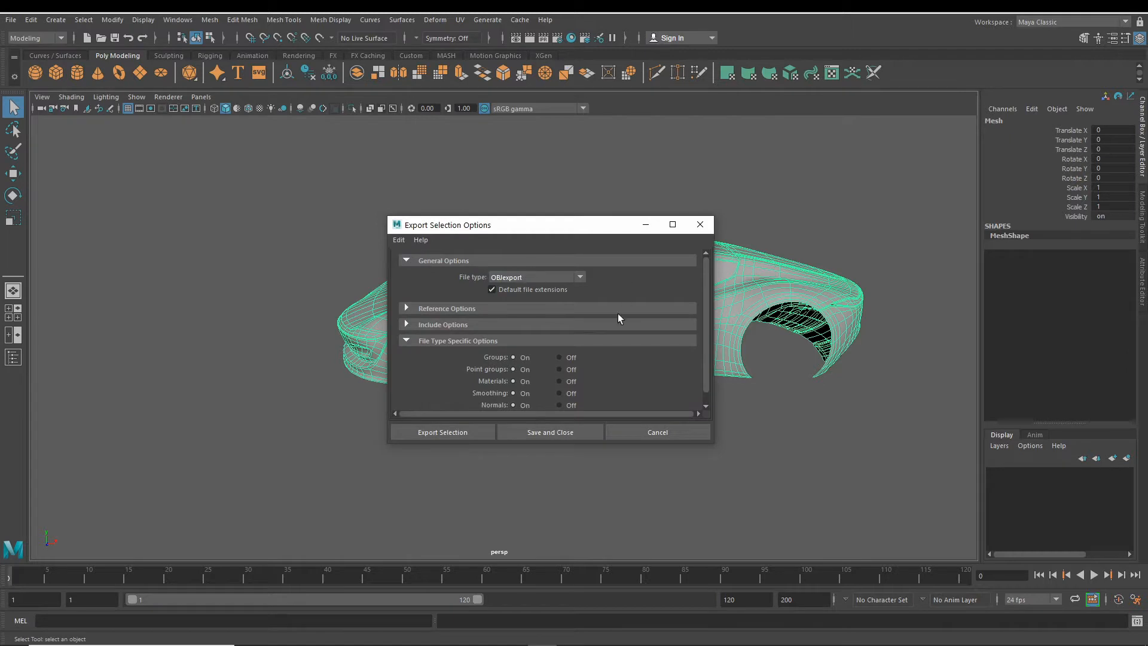
left_click(442, 431)
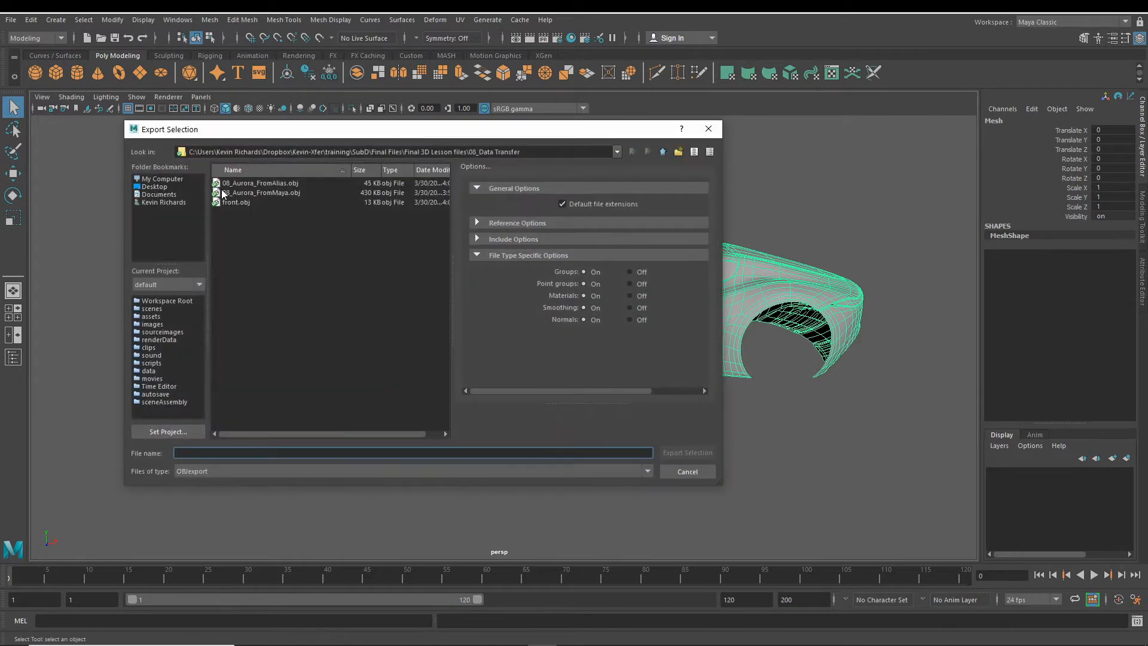
left_click(261, 192)
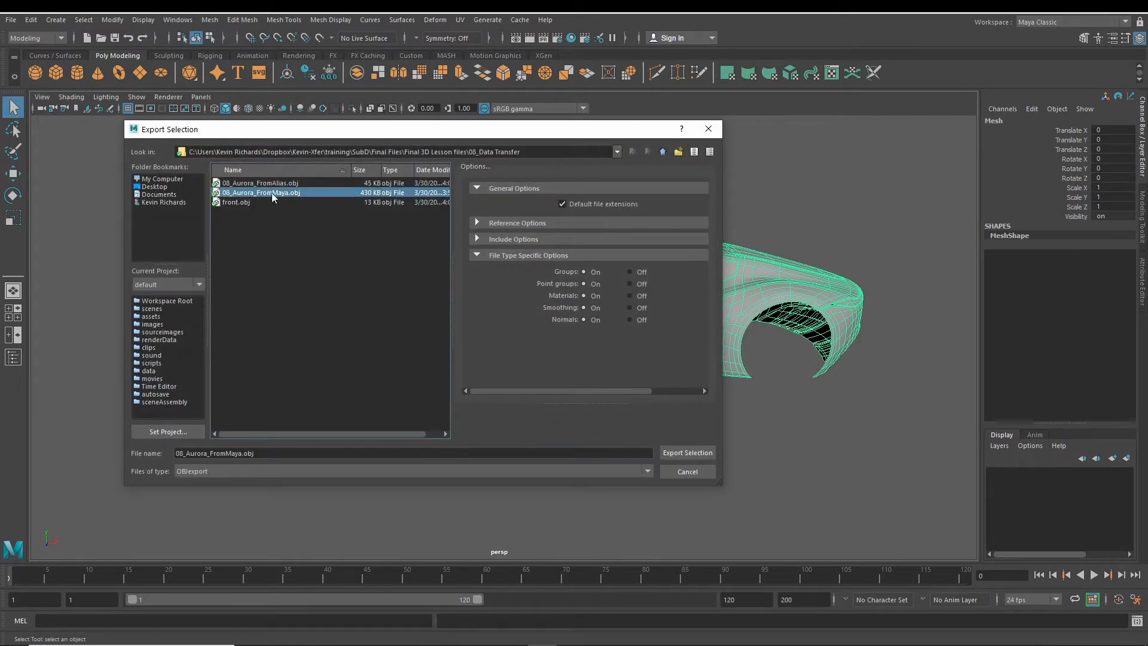
left_click(687, 452)
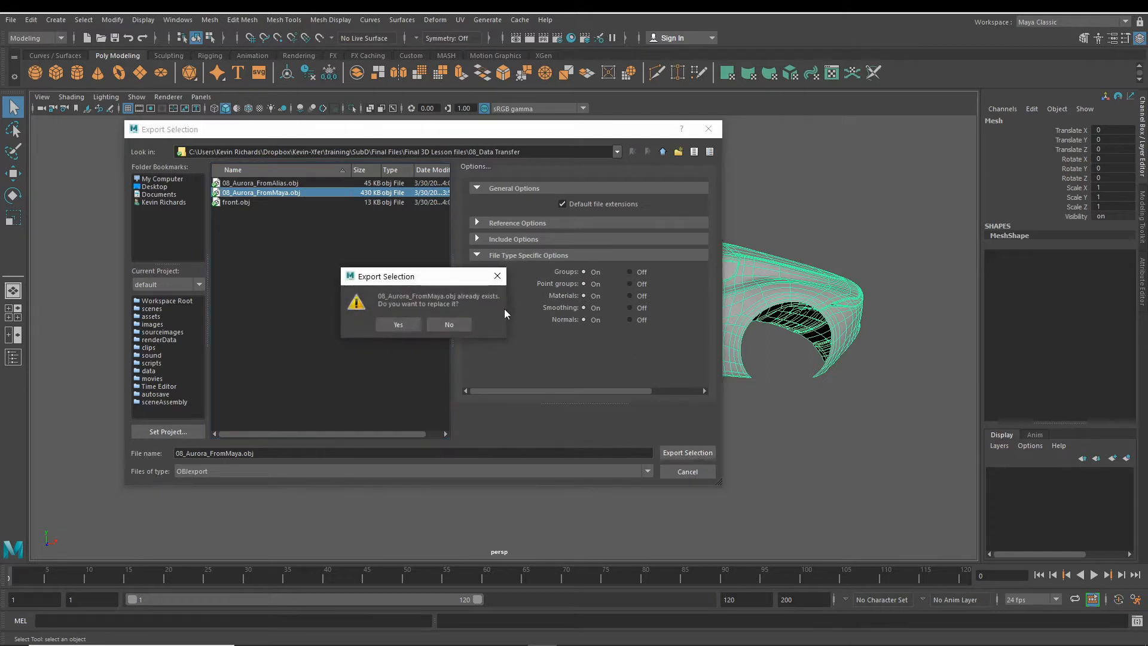
left_click(398, 324)
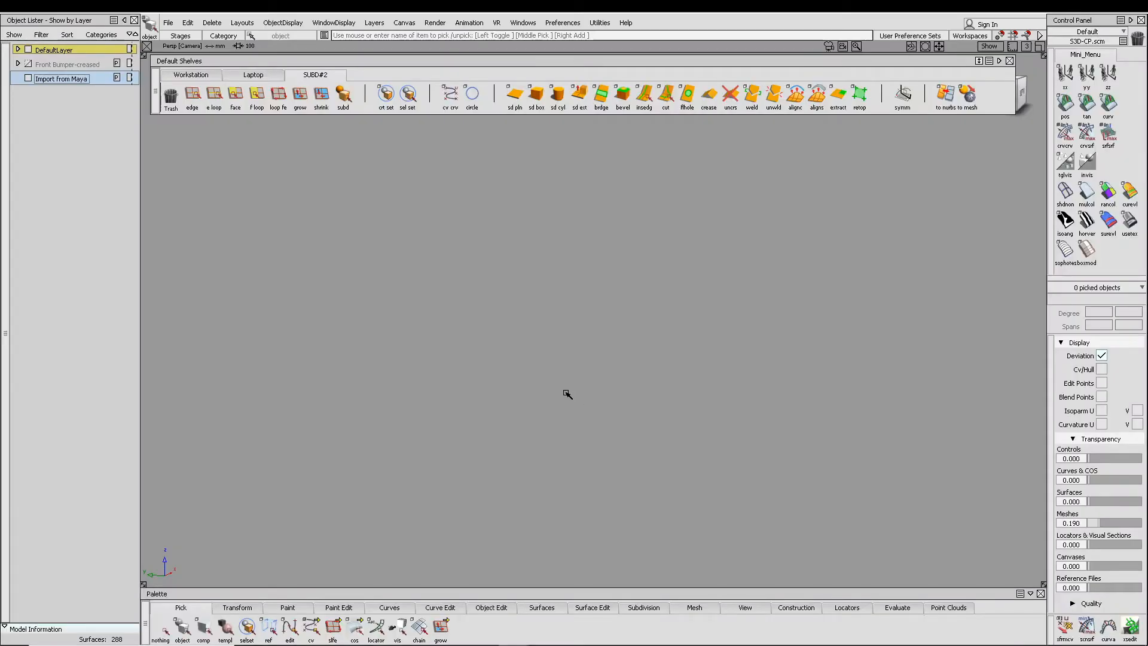
mouse_move(266, 153)
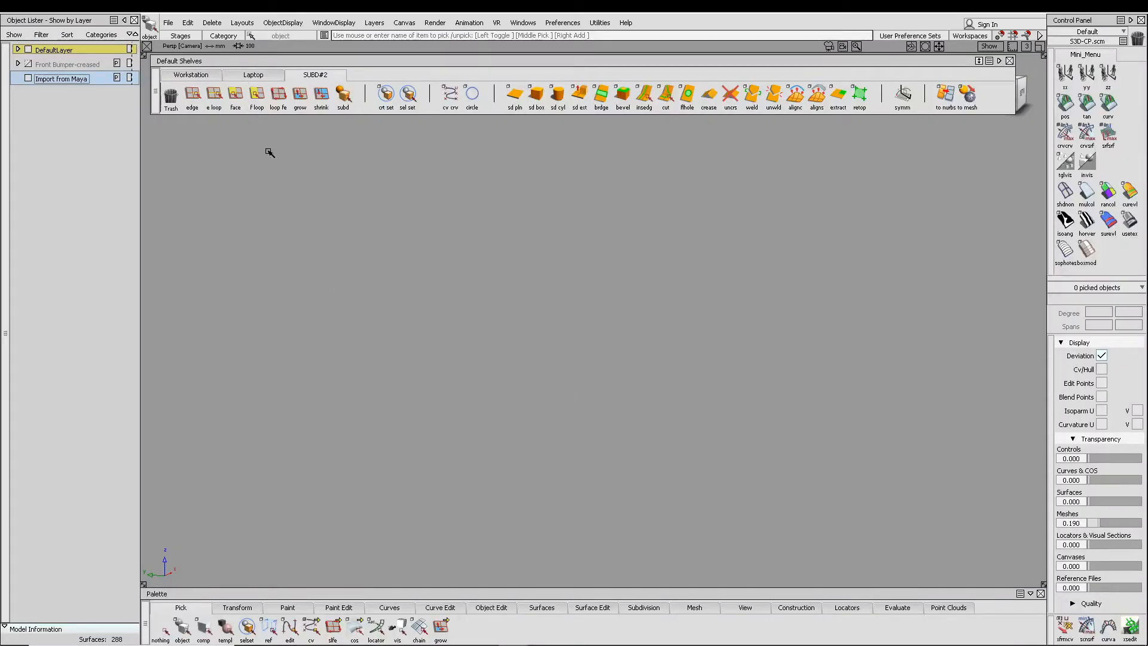
mouse_move(304, 229)
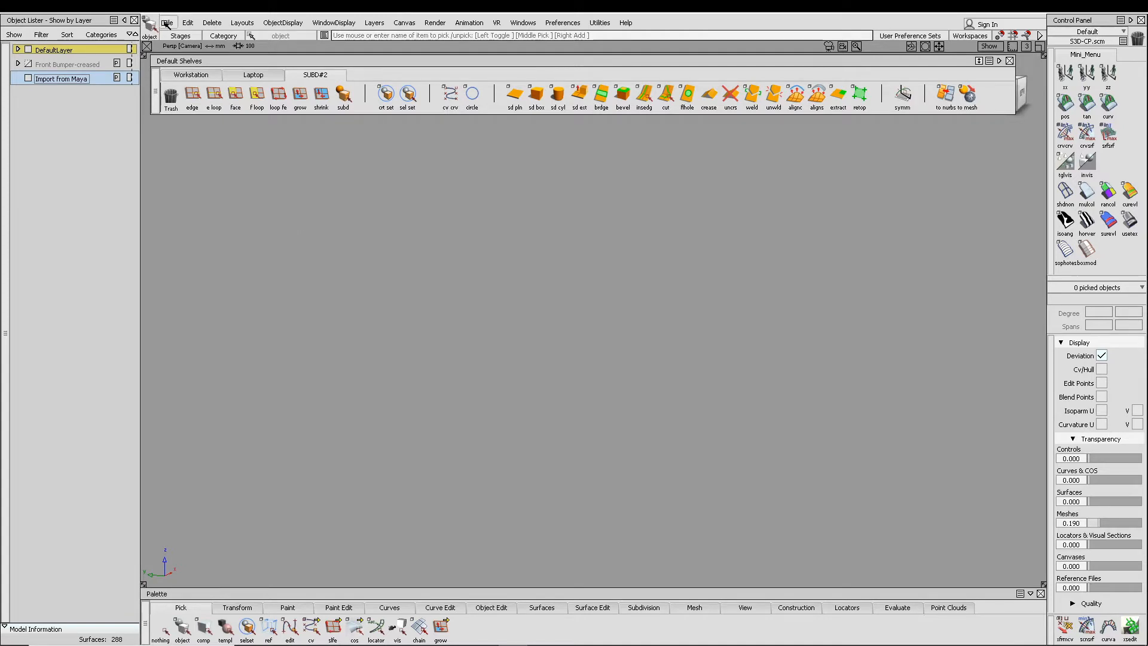
Bring up the Alias window and open its File menu.
left_click(166, 22)
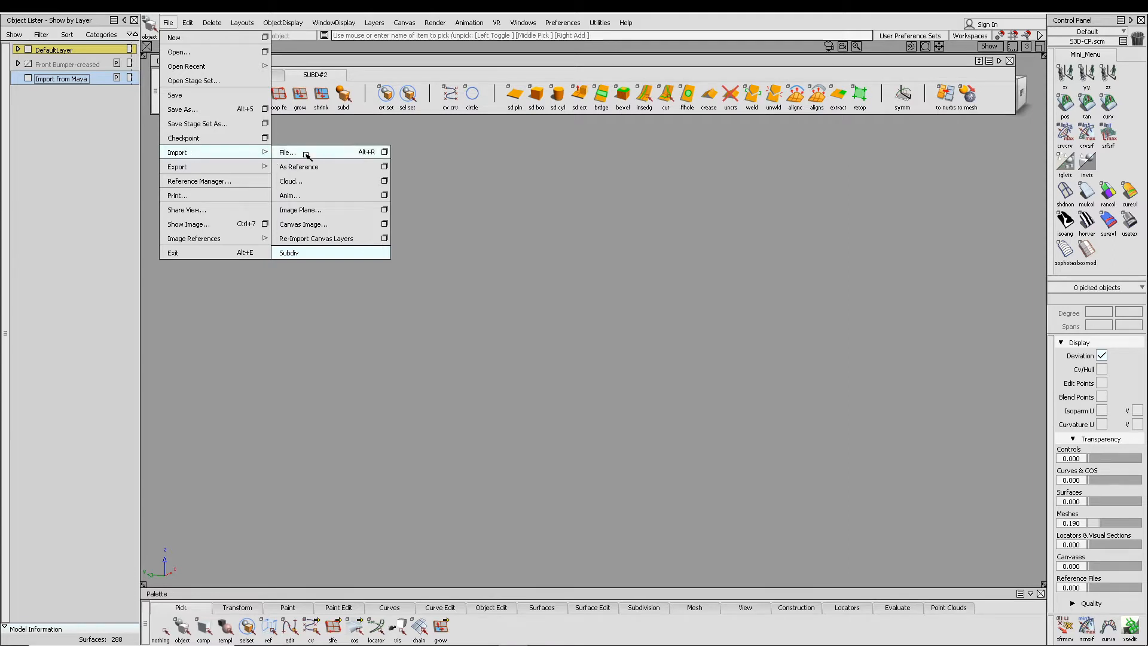
mouse_move(310, 254)
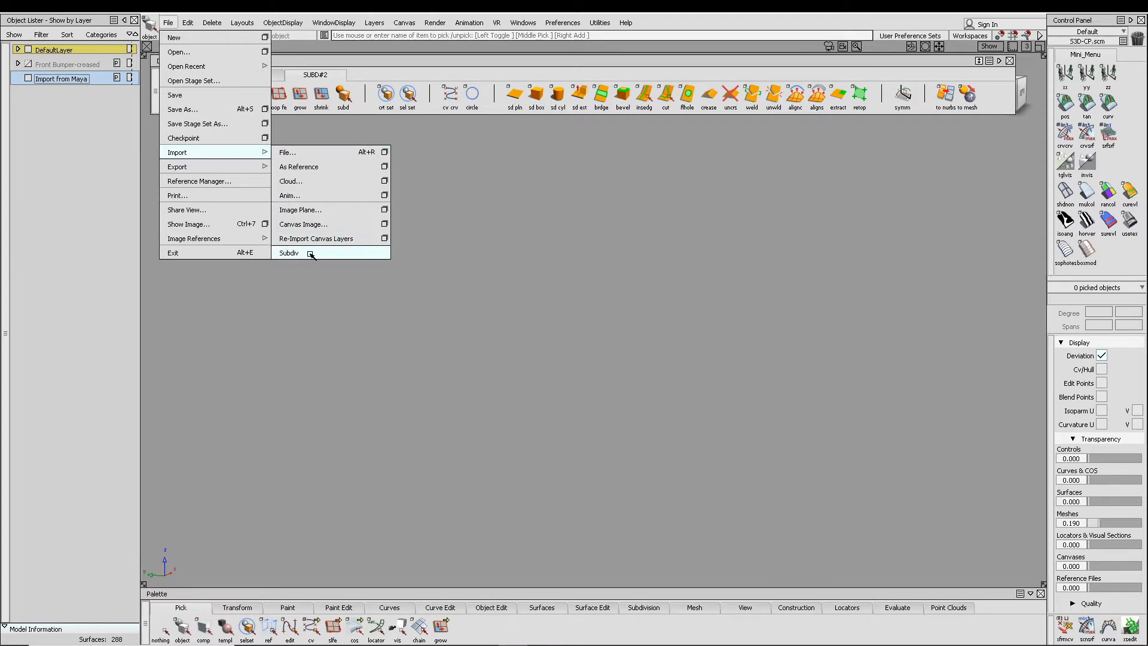
Import 08_Aurora_FromMaya.obj into Alias using the Import Subdiv option box.
left_click(289, 253)
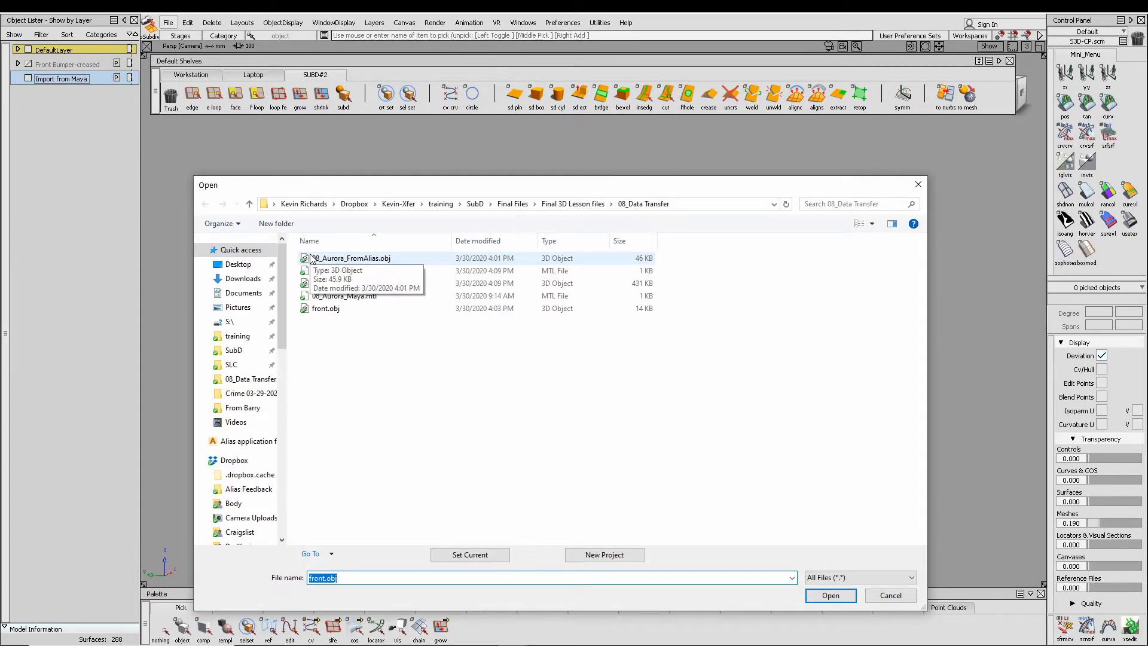
left_click(352, 283)
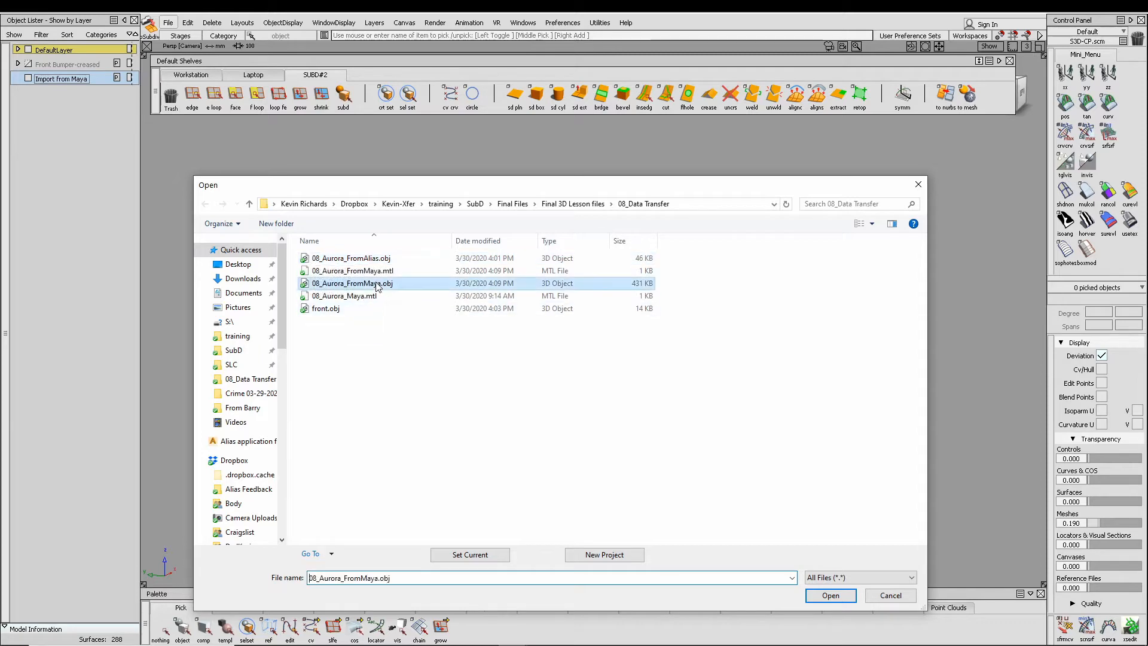
left_click(830, 595)
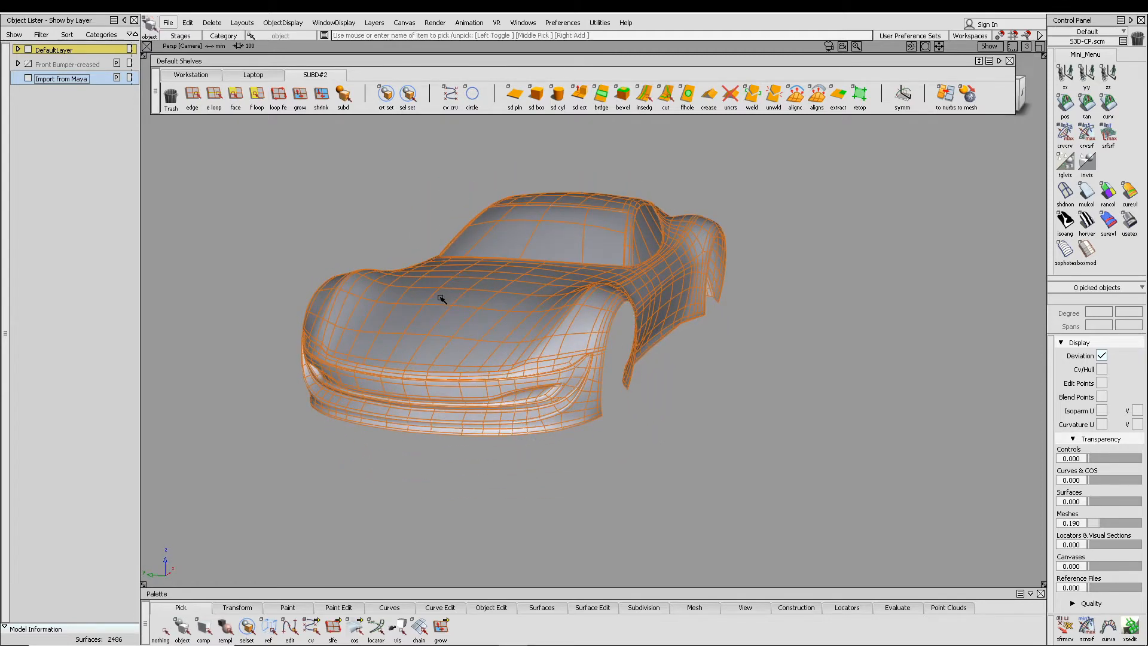
mouse_move(521, 391)
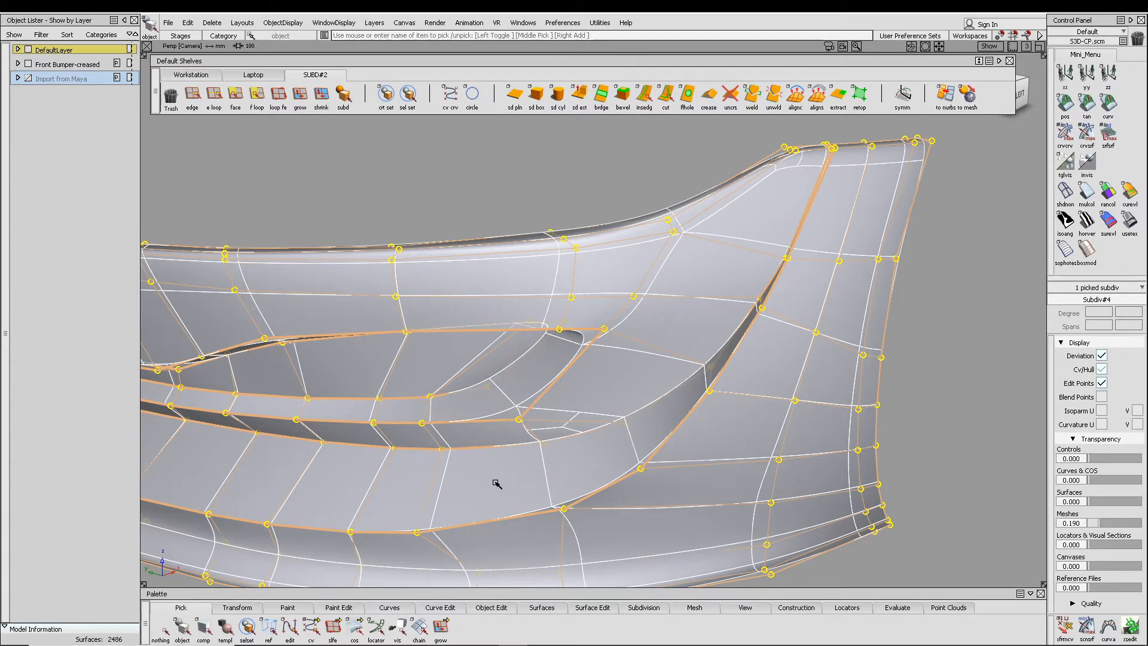
mouse_move(615, 373)
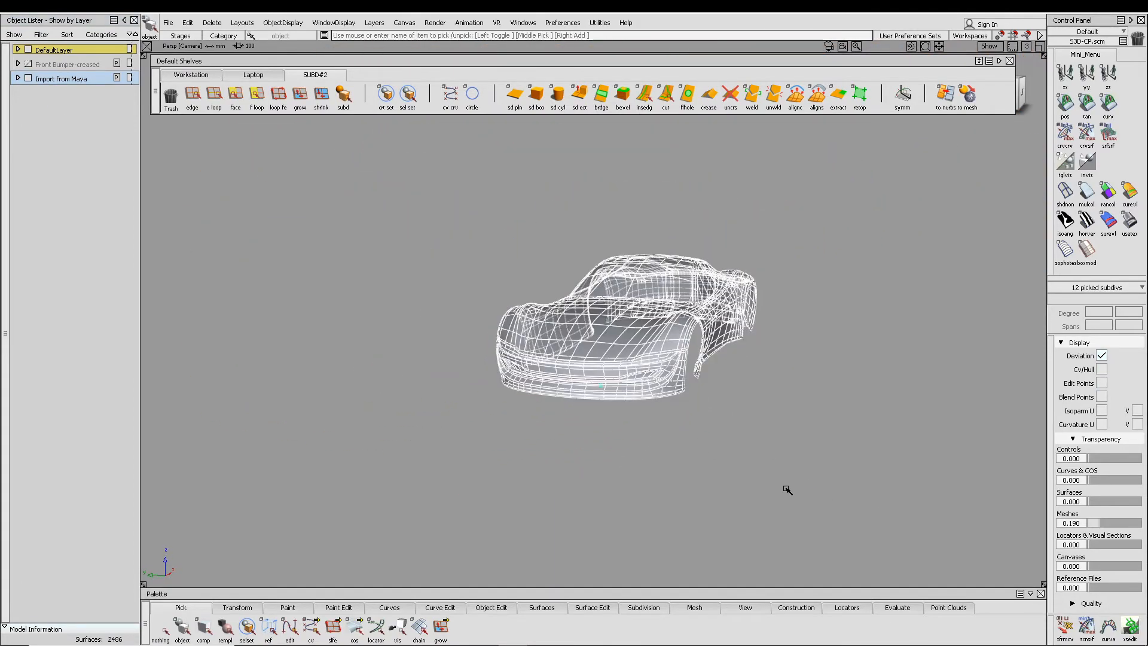
Display the cage as a smooth subdiv and export it as OBJ to 08_Aurora_FromAlias.obj.
left_click(343, 94)
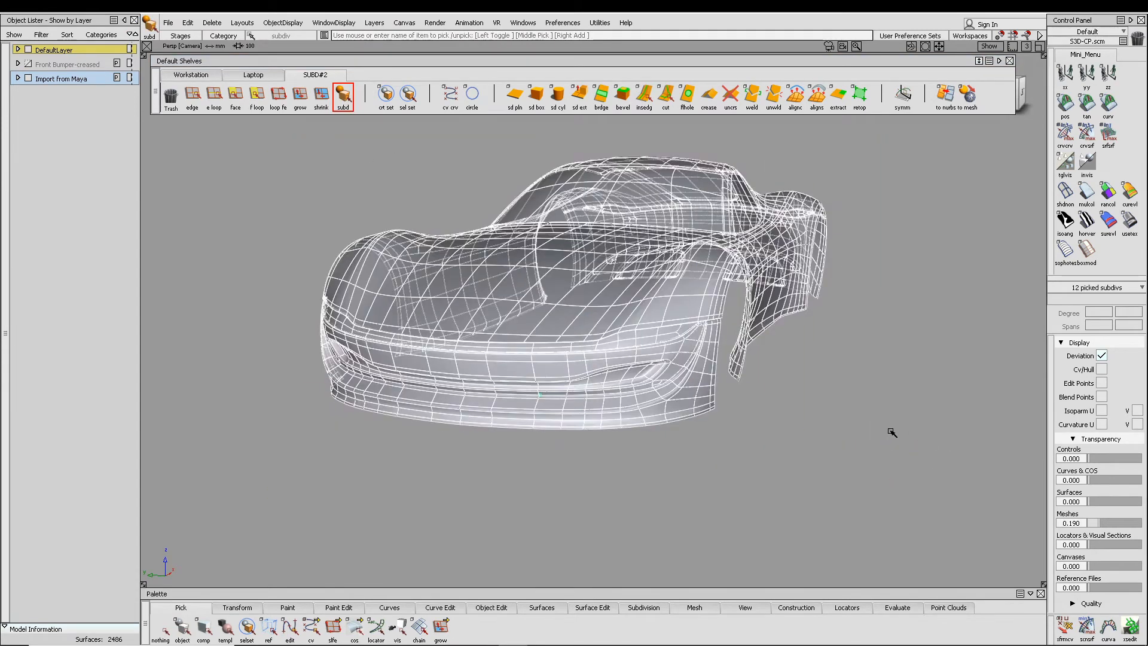
left_click(172, 23)
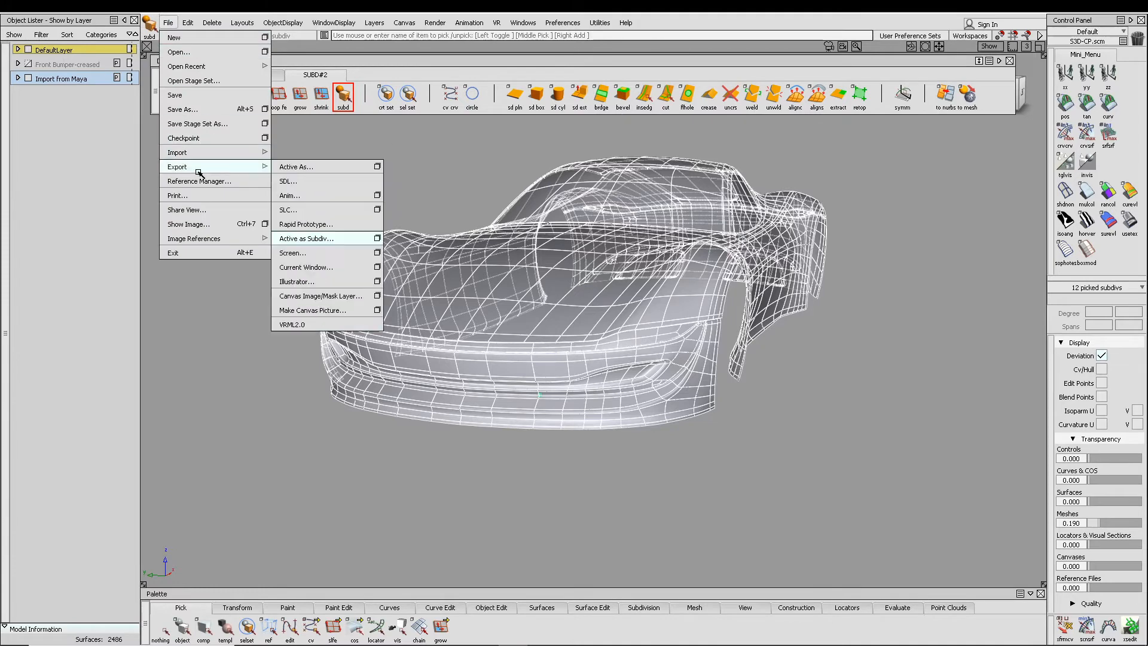
mouse_move(307, 233)
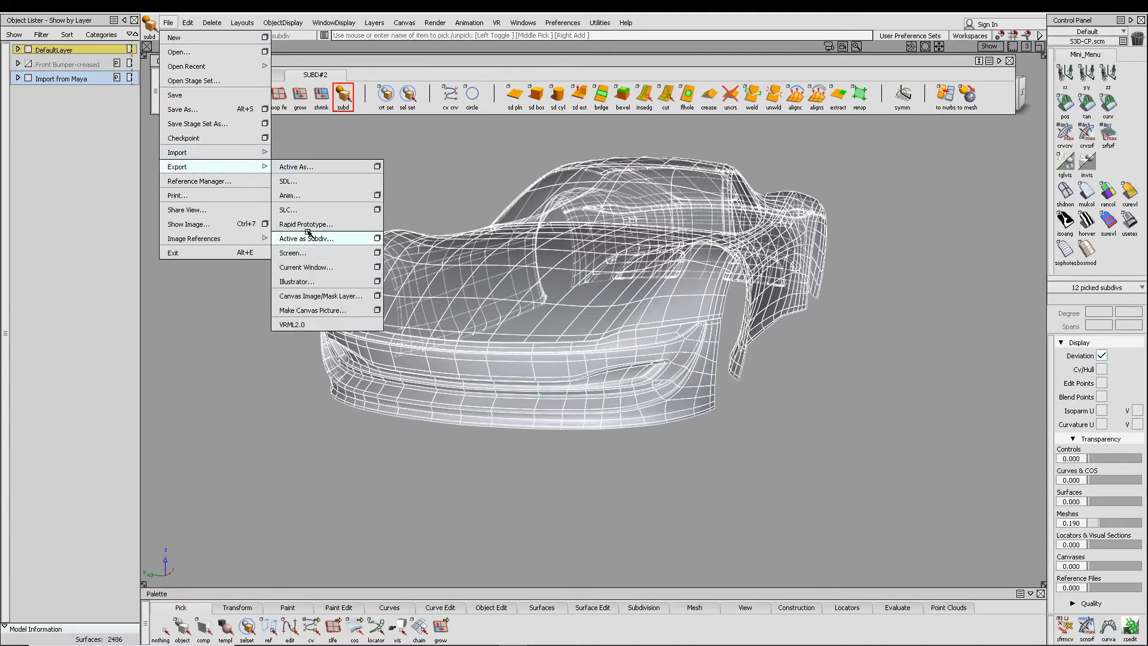
left_click(306, 238)
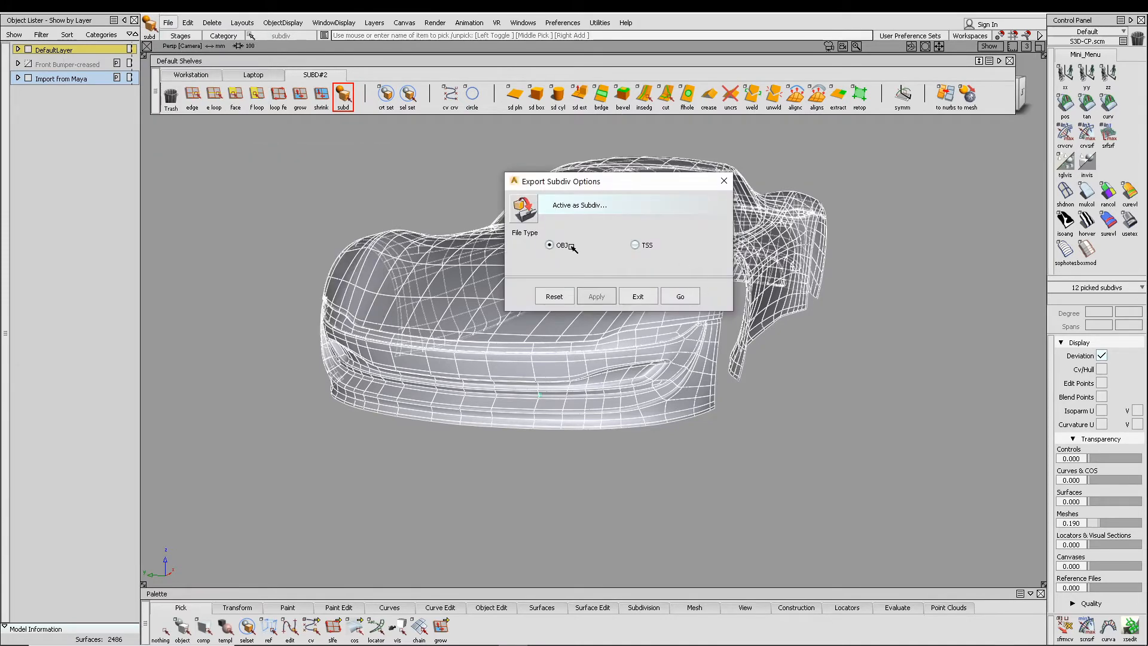
left_click(680, 296)
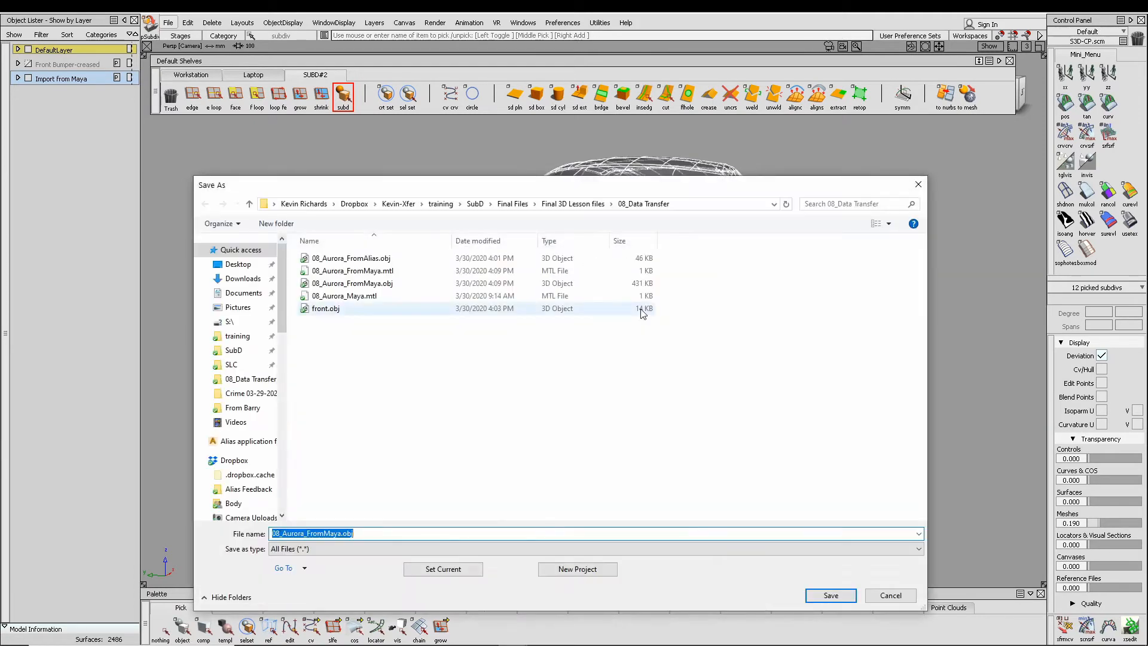
left_click(351, 258)
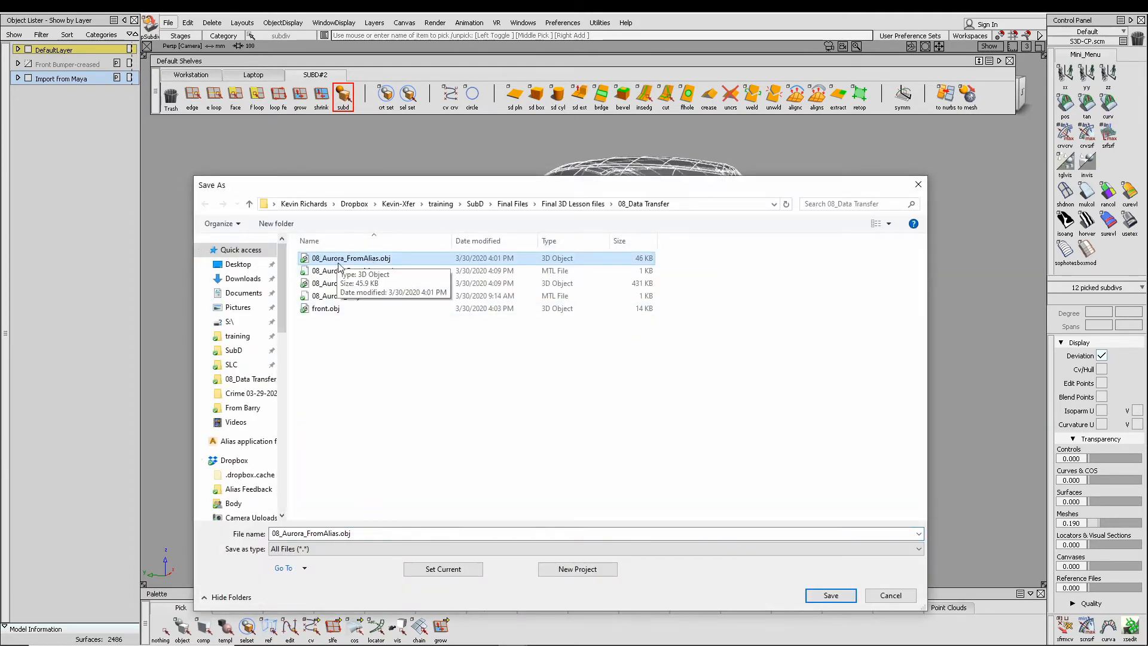
left_click(831, 595)
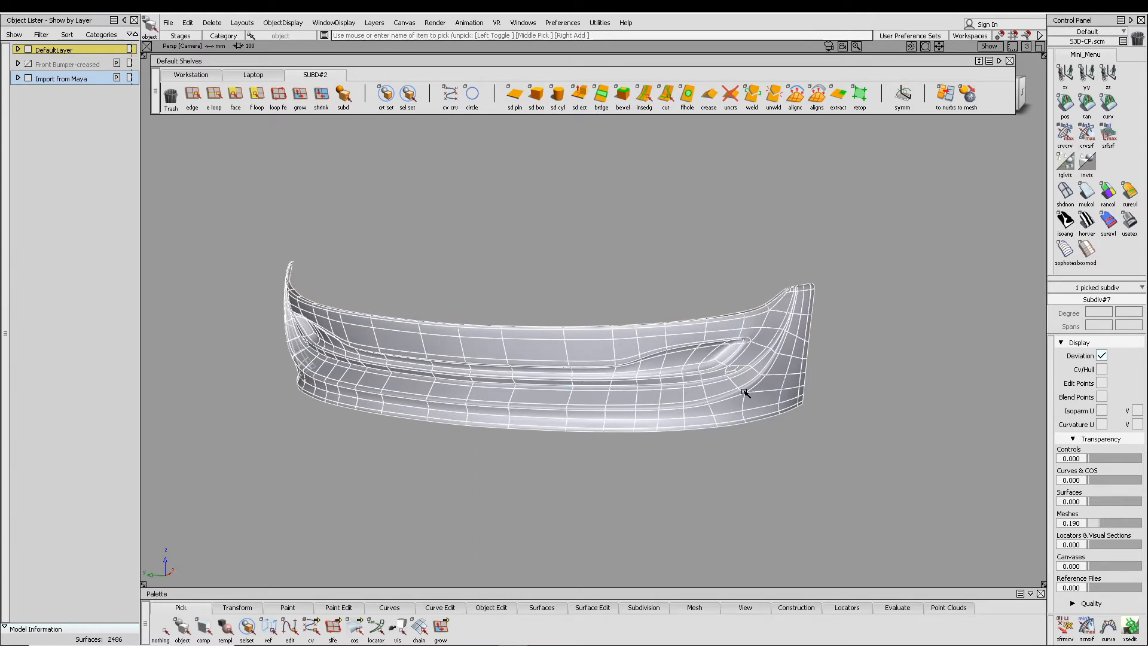
mouse_move(701, 523)
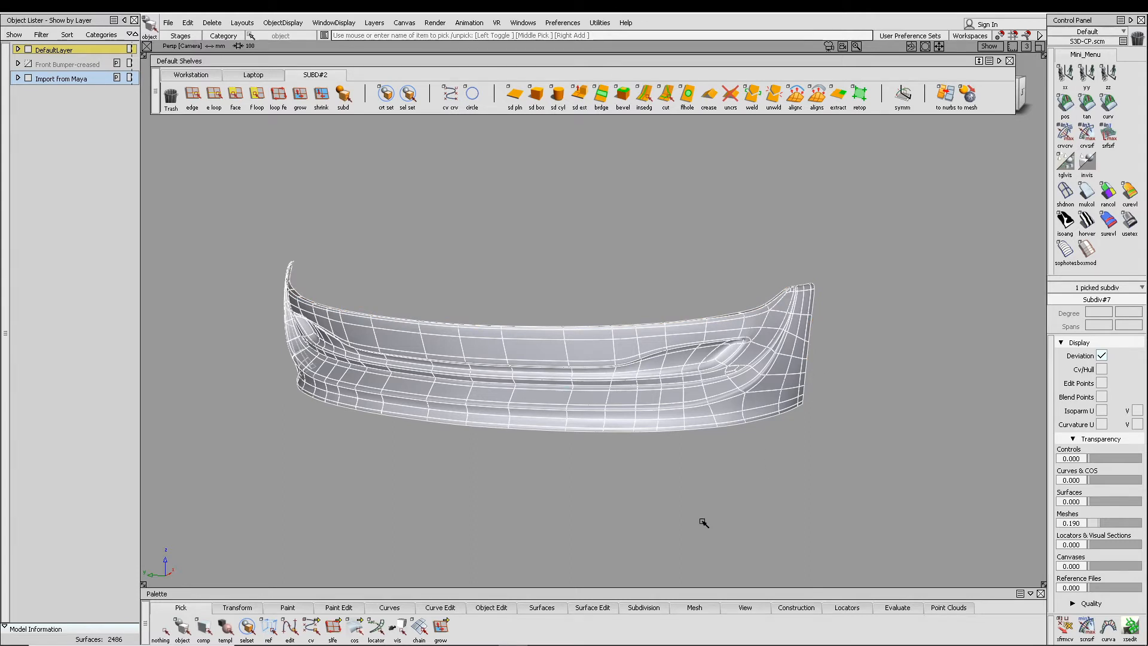
Run Surface From Subdiv on the front bumper with Keep originals checked.
left_click(541, 607)
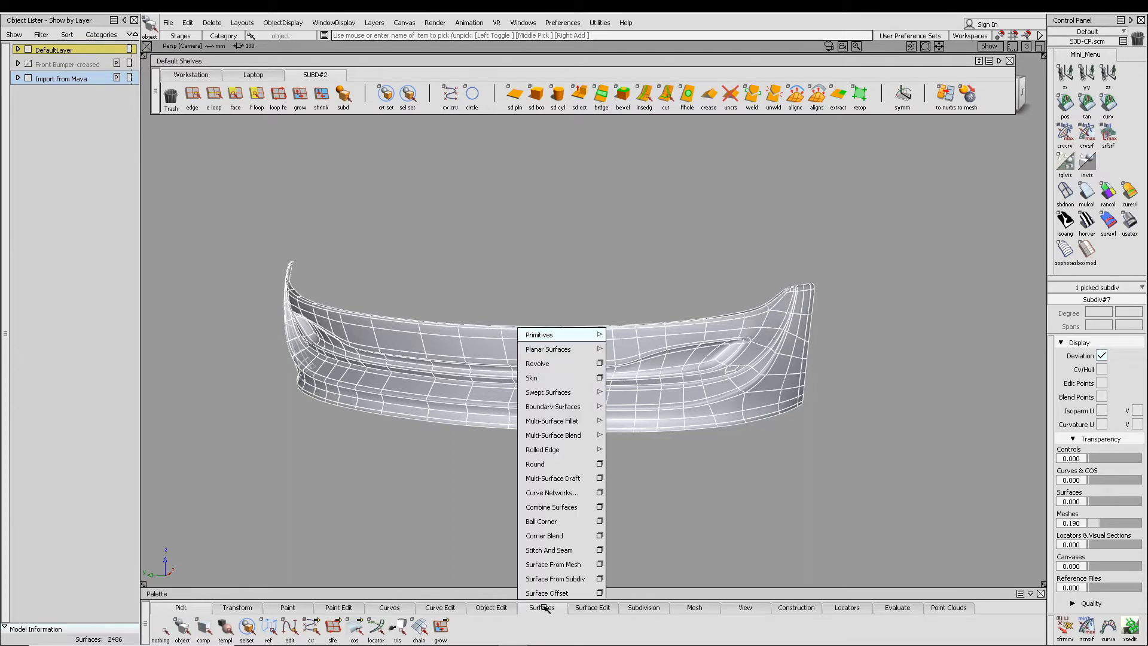
mouse_move(564, 578)
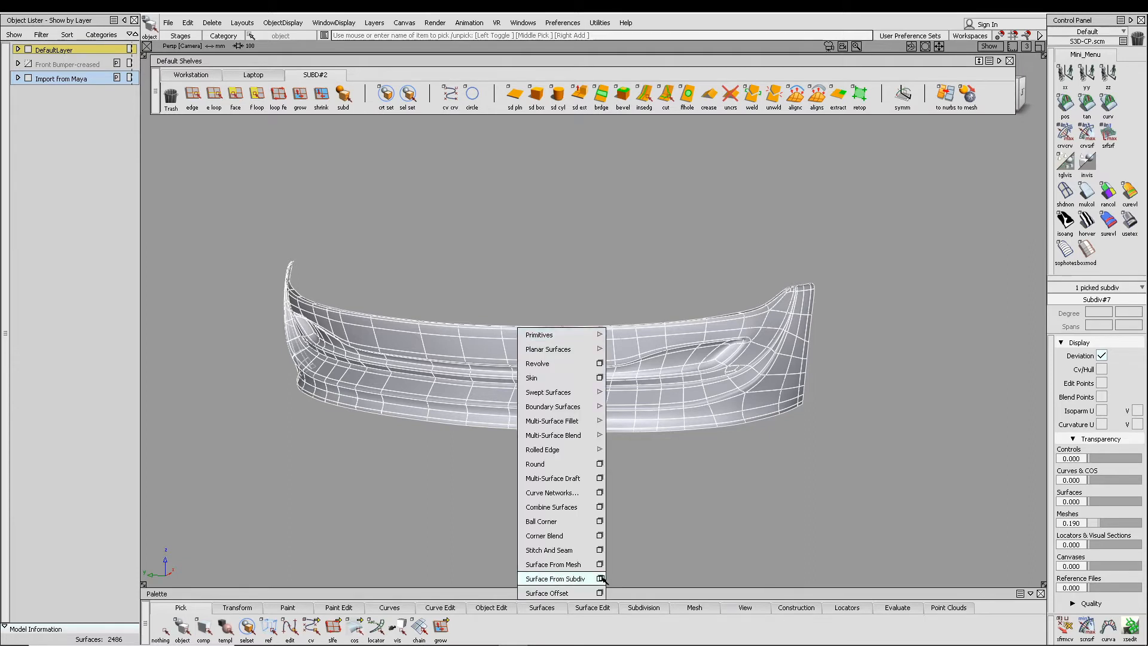
left_click(598, 579)
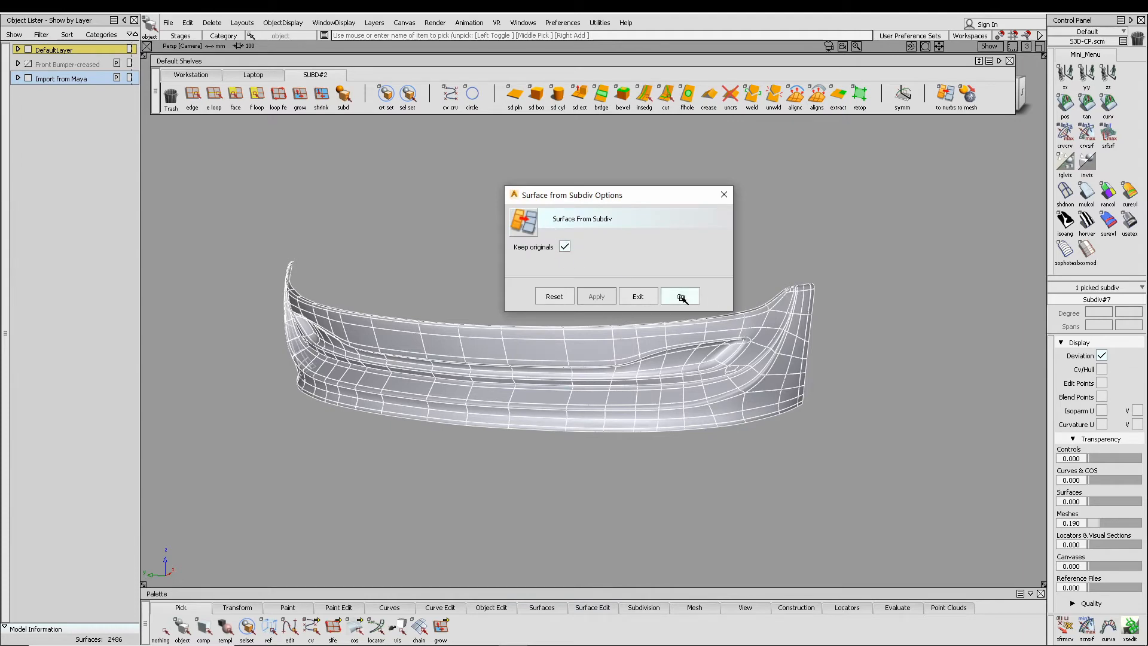
left_click(681, 296)
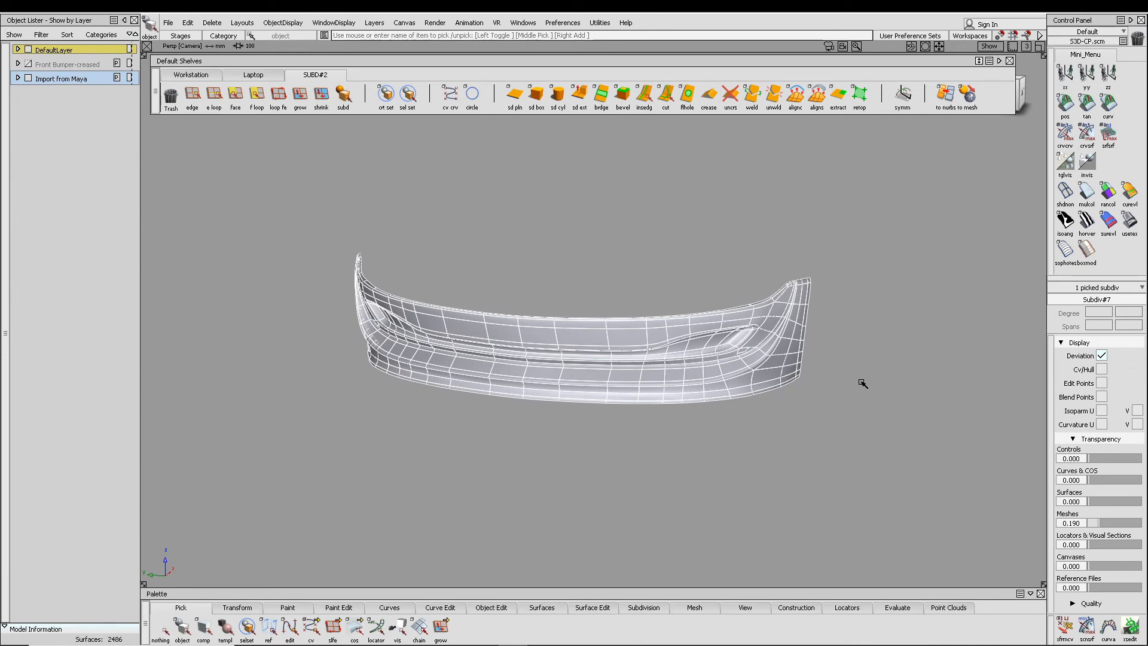
mouse_move(725, 632)
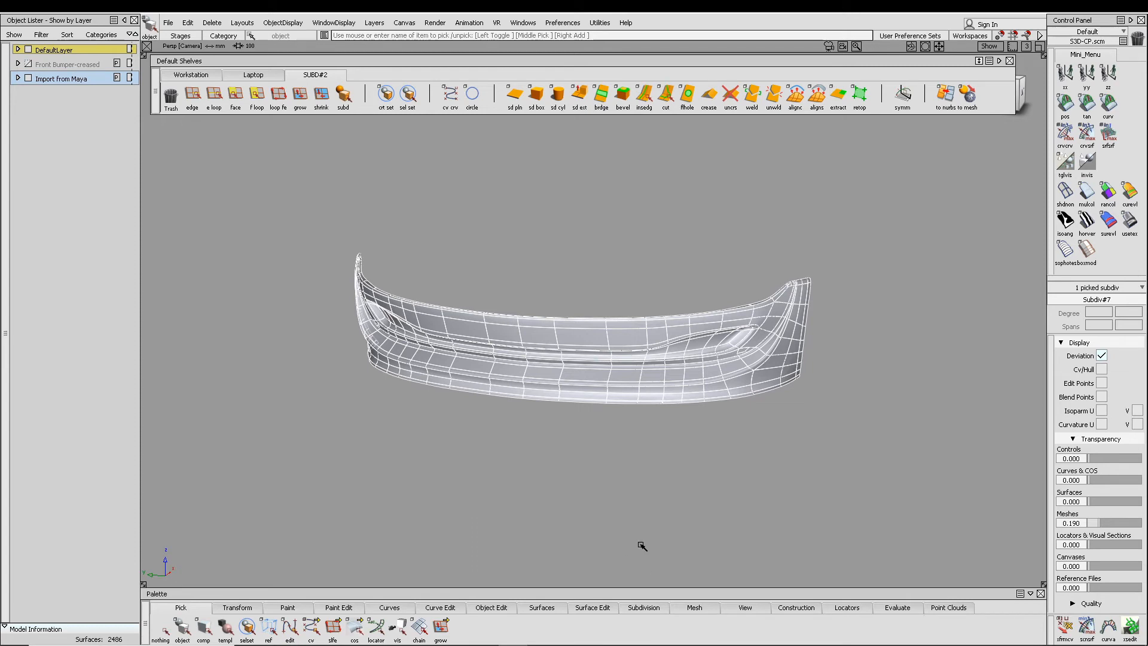
Tessellate the front bumper into a triangle mesh at 3 subdivision levels.
left_click(691, 607)
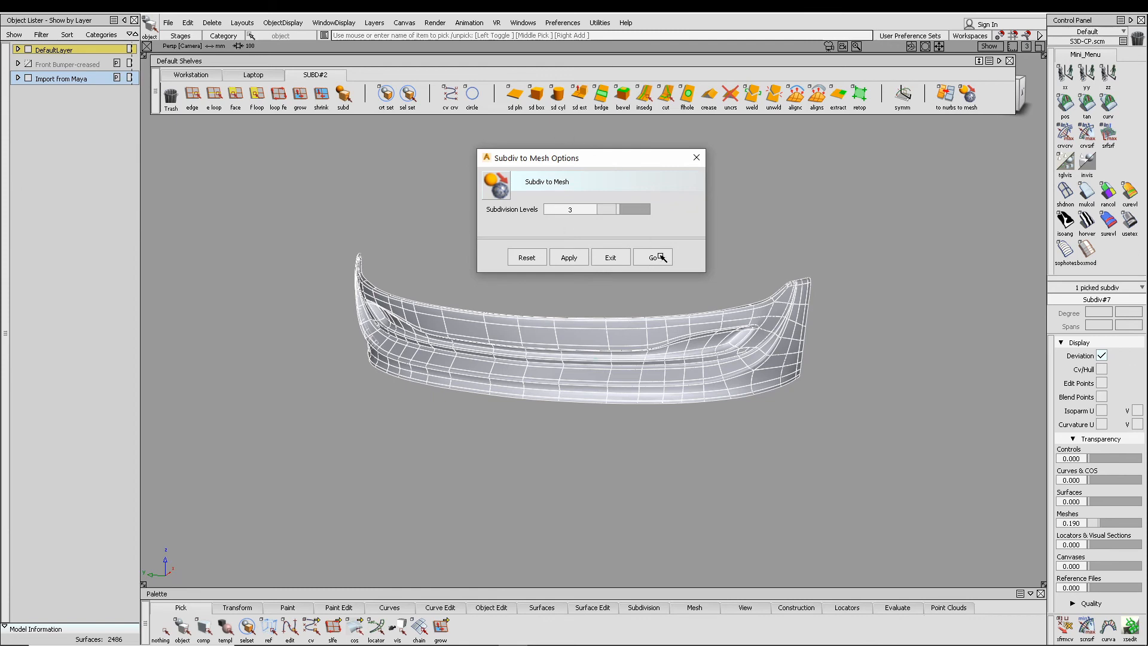
left_click(651, 258)
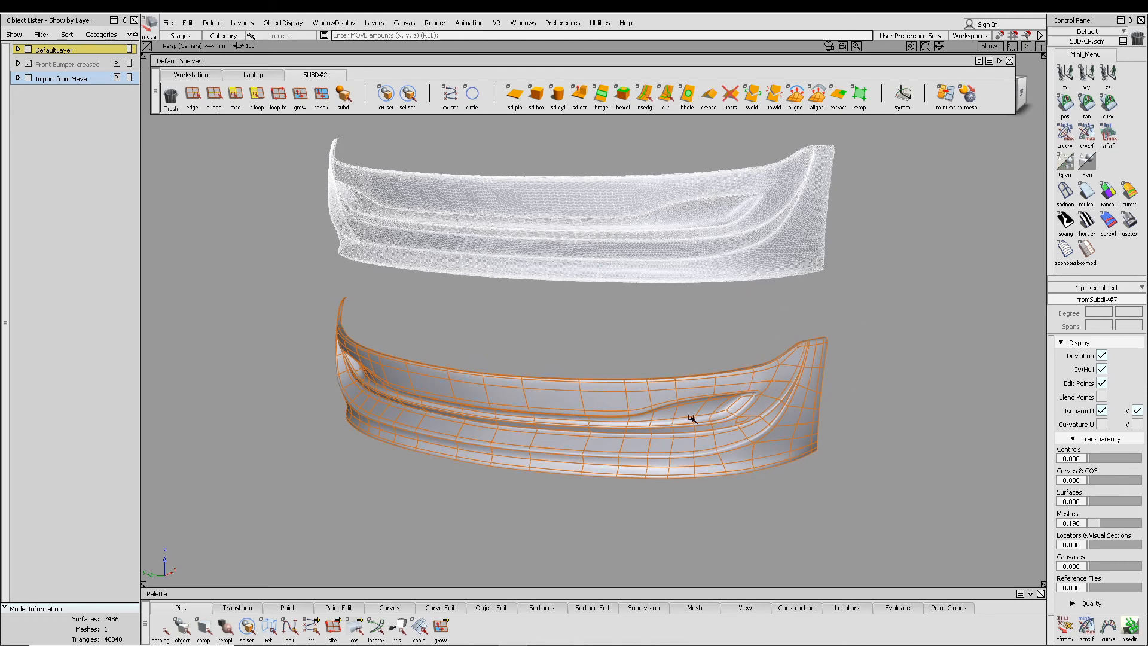
mouse_move(804, 365)
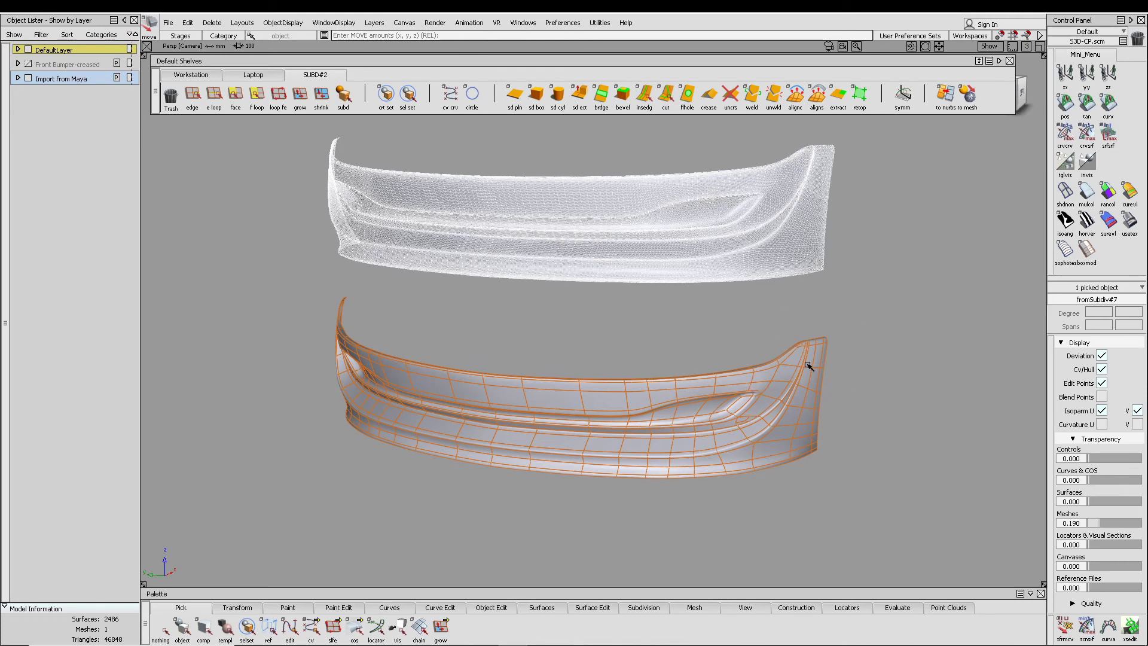